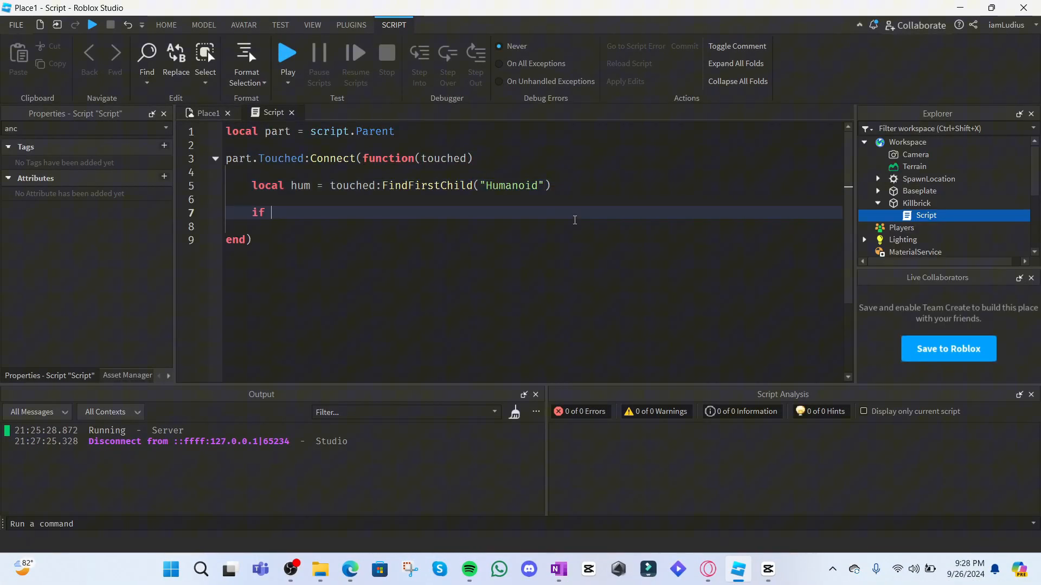
# Step: Open the YT Debug place with a really red part holding the Killbrick script
pyautogui.click(288, 52)
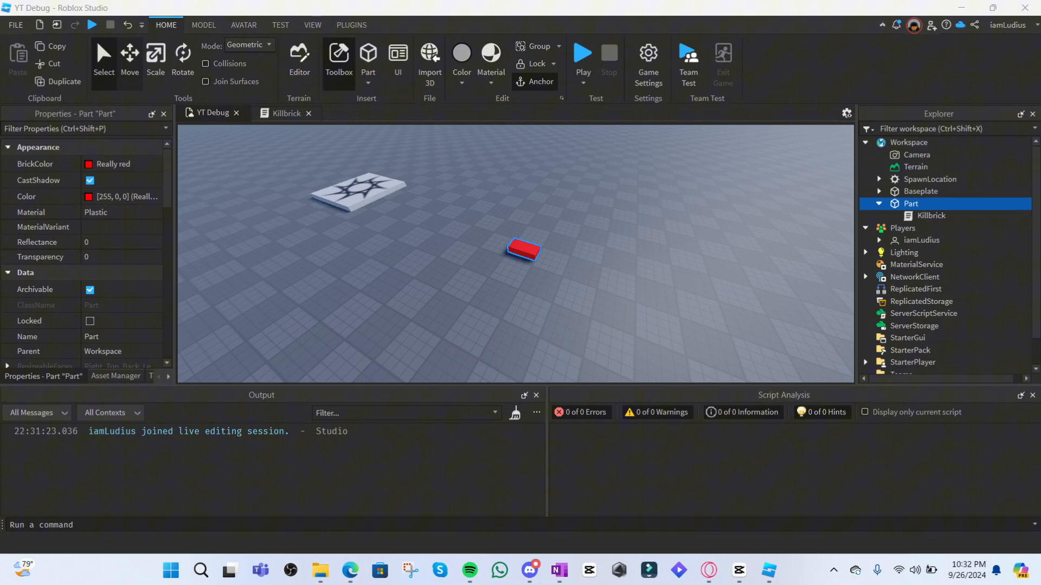
# Step: Review the Killbrick script, then playtest standing on the red killbrick part
pyautogui.click(287, 113)
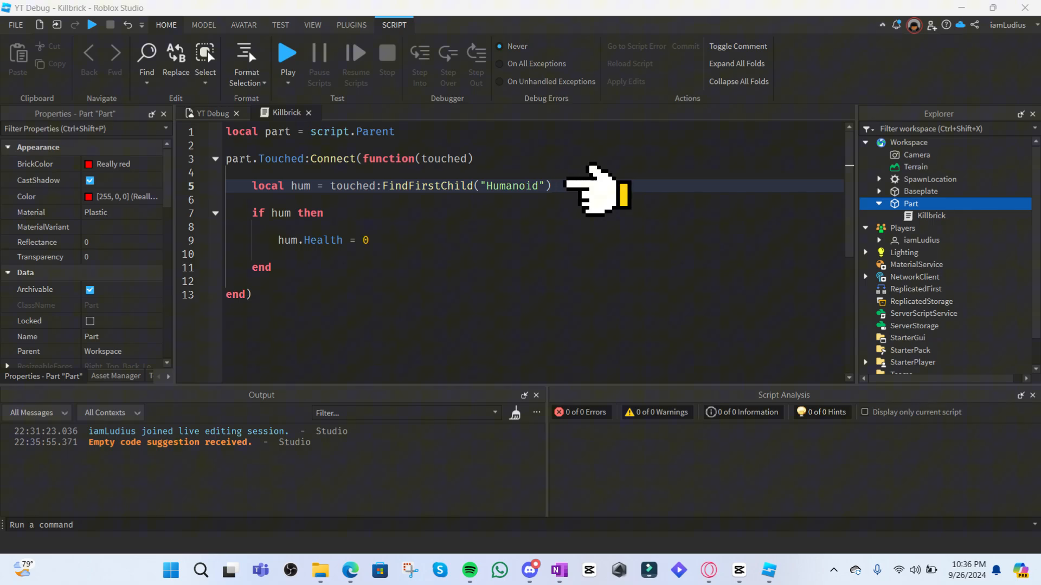
pyautogui.moveTo(412, 248)
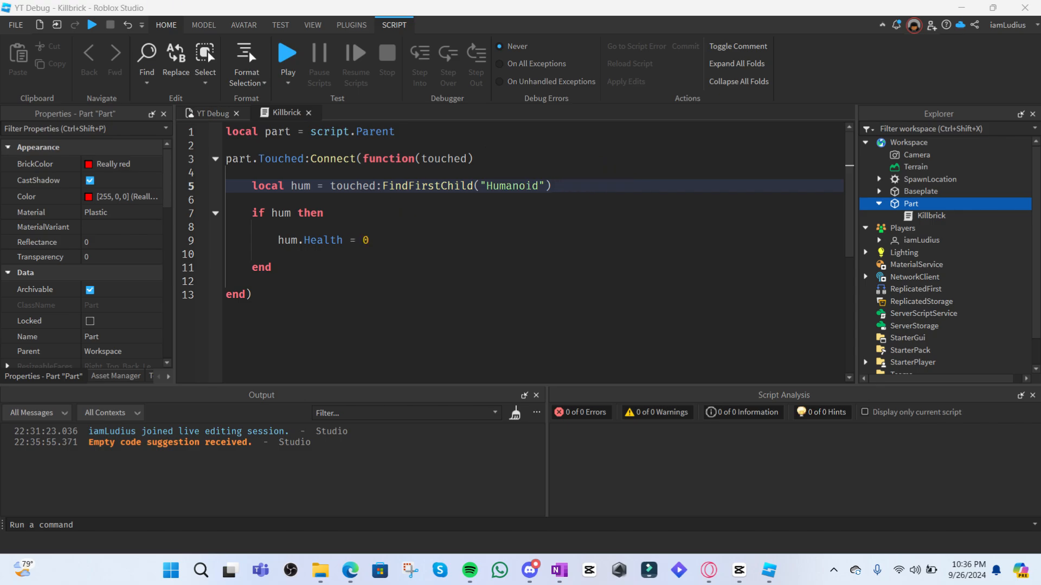
pyautogui.click(287, 53)
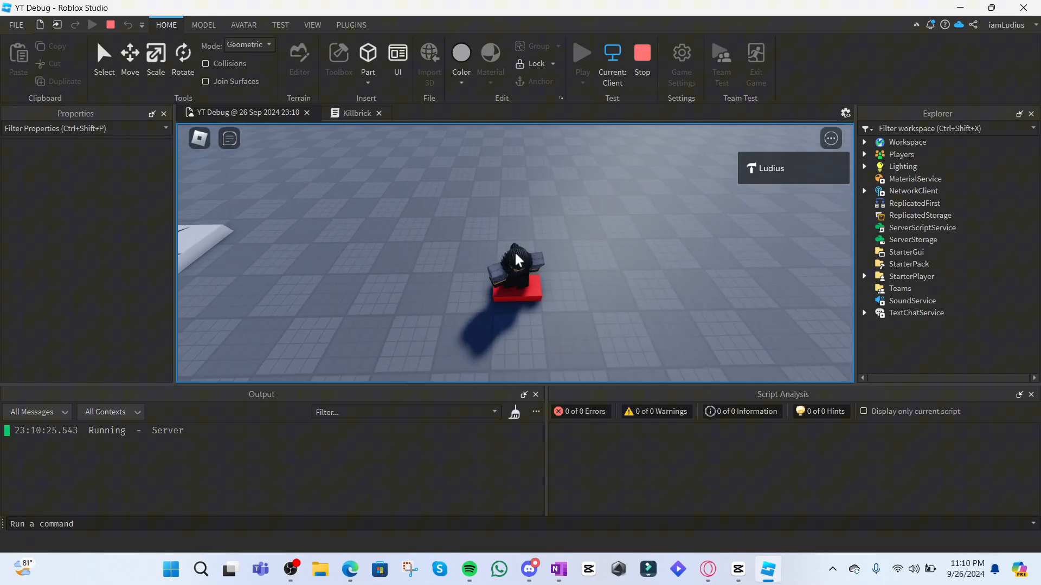
# Step: Insert '.Parent' after touched on line 5 of the Killbrick script
pyautogui.click(357, 112)
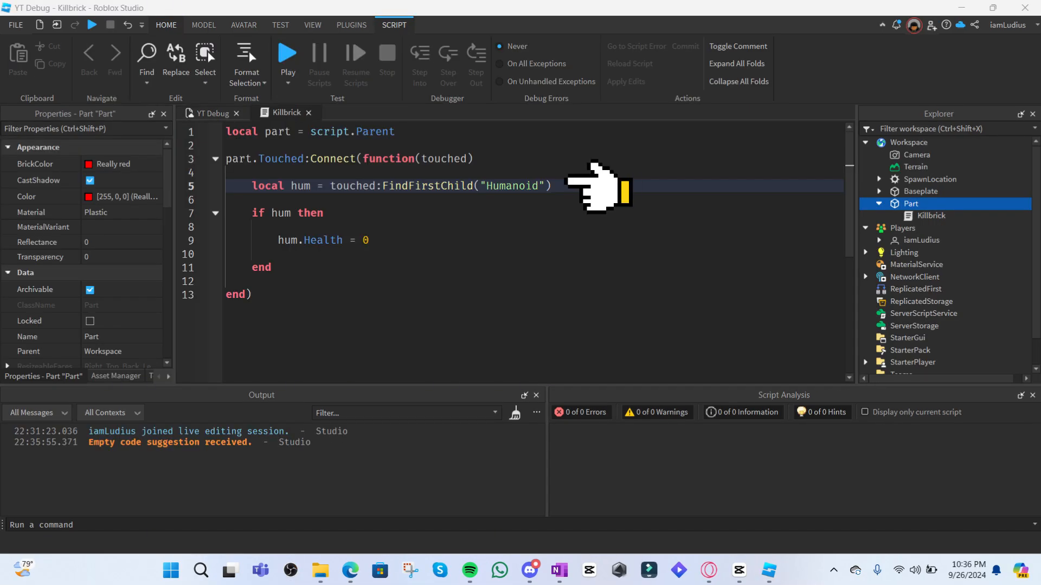
pyautogui.write('.Parent')
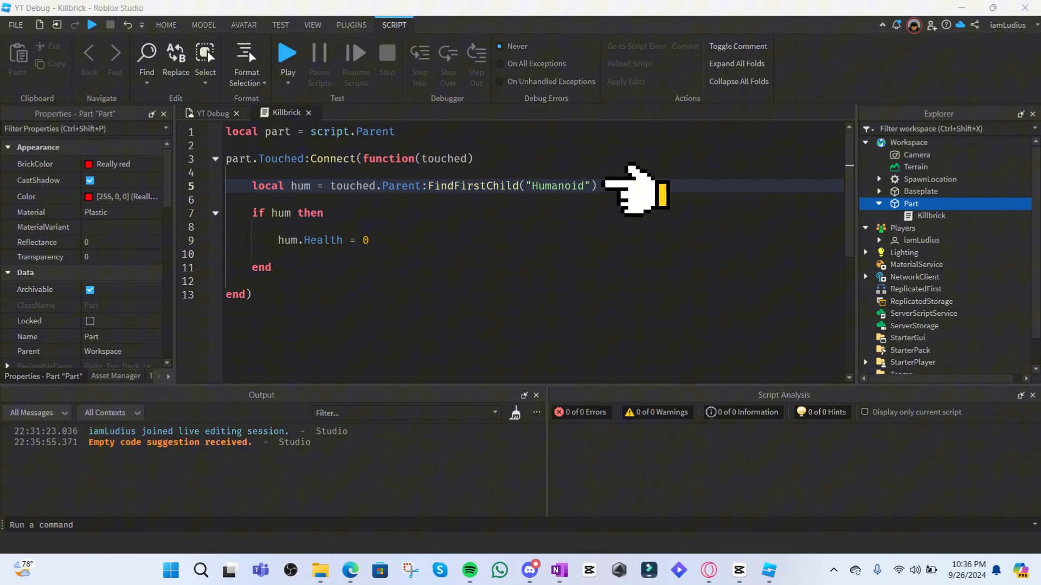
pyautogui.moveTo(647, 195)
pyautogui.write('print(5)')
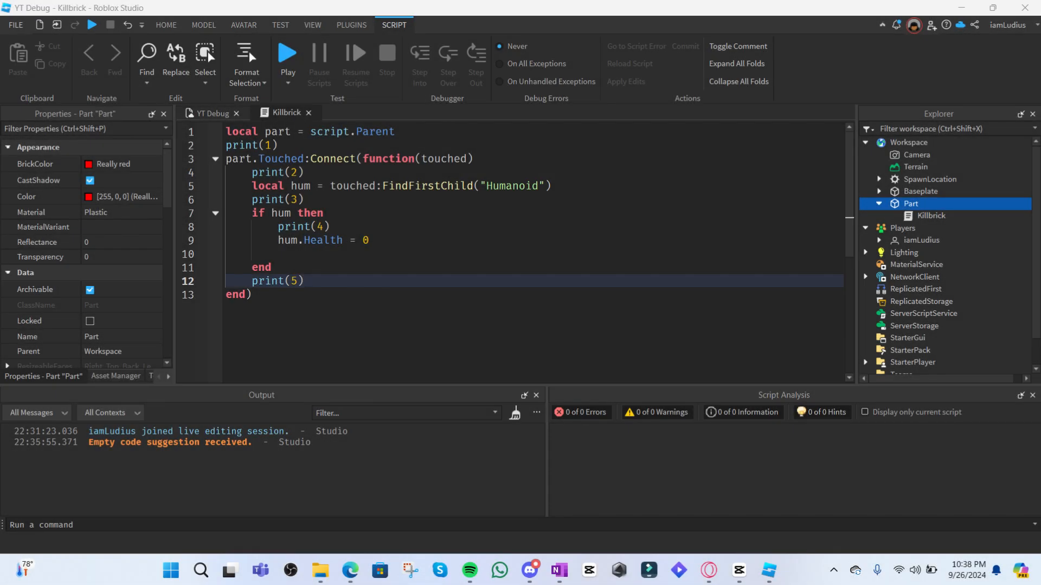
pyautogui.moveTo(375, 229)
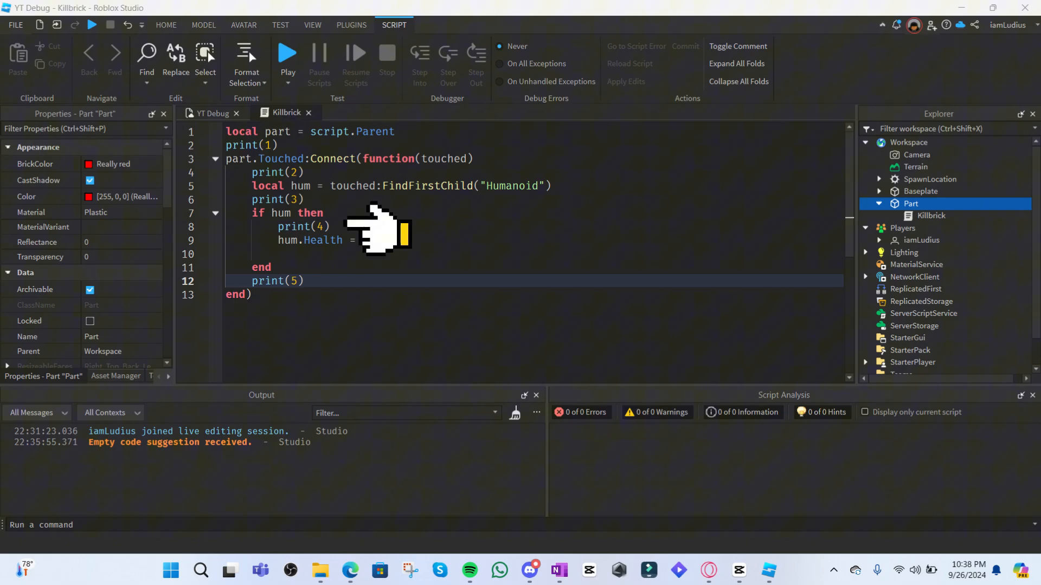
pyautogui.write('0')
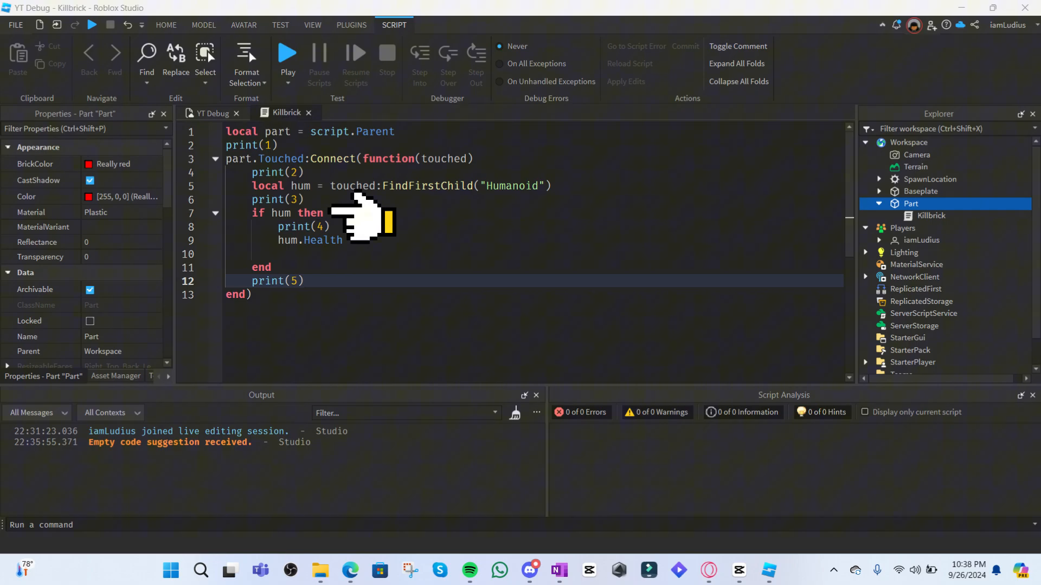
pyautogui.write('=')
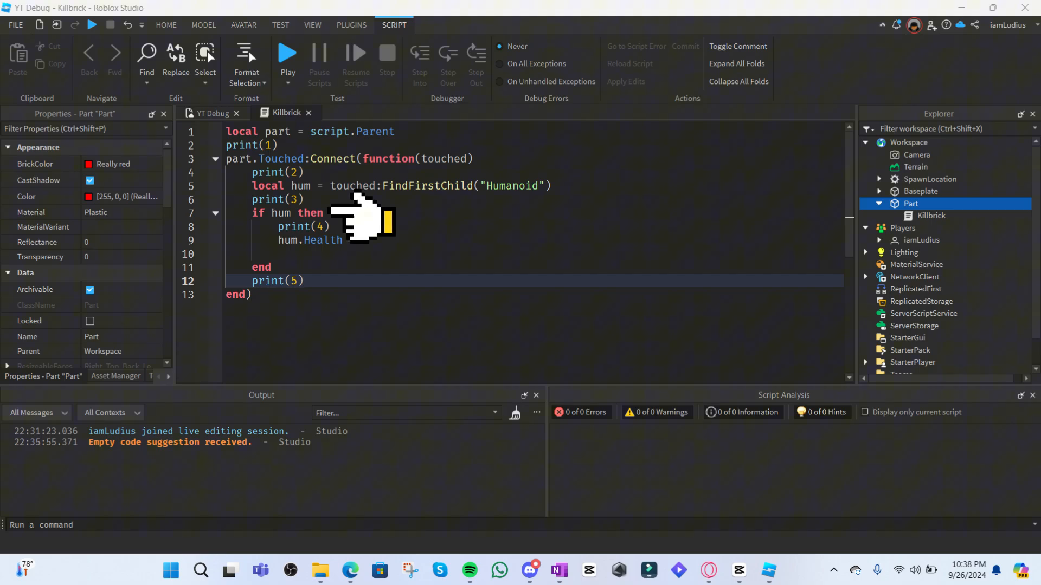
pyautogui.write('=')
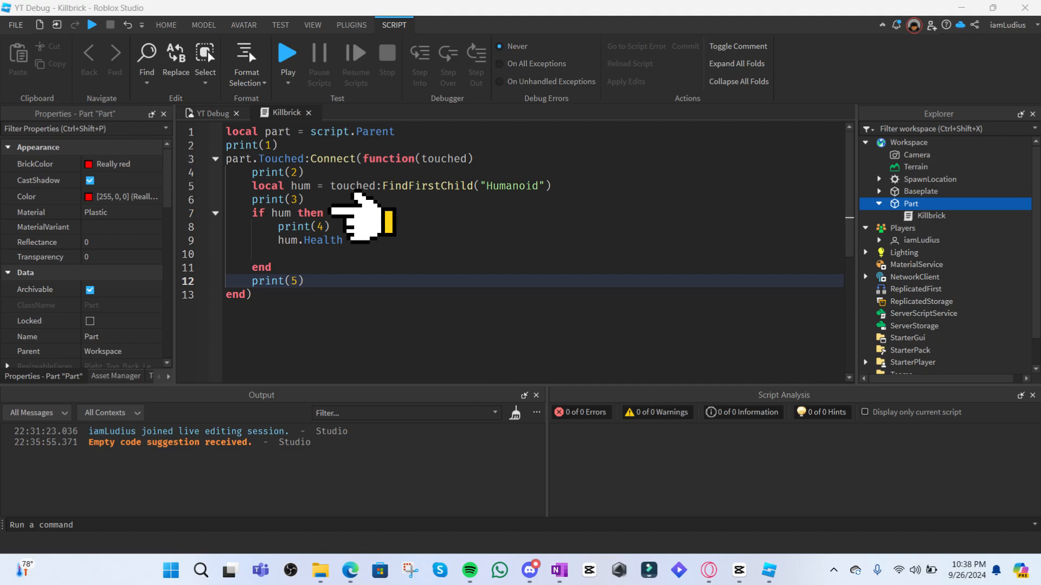
pyautogui.write('=')
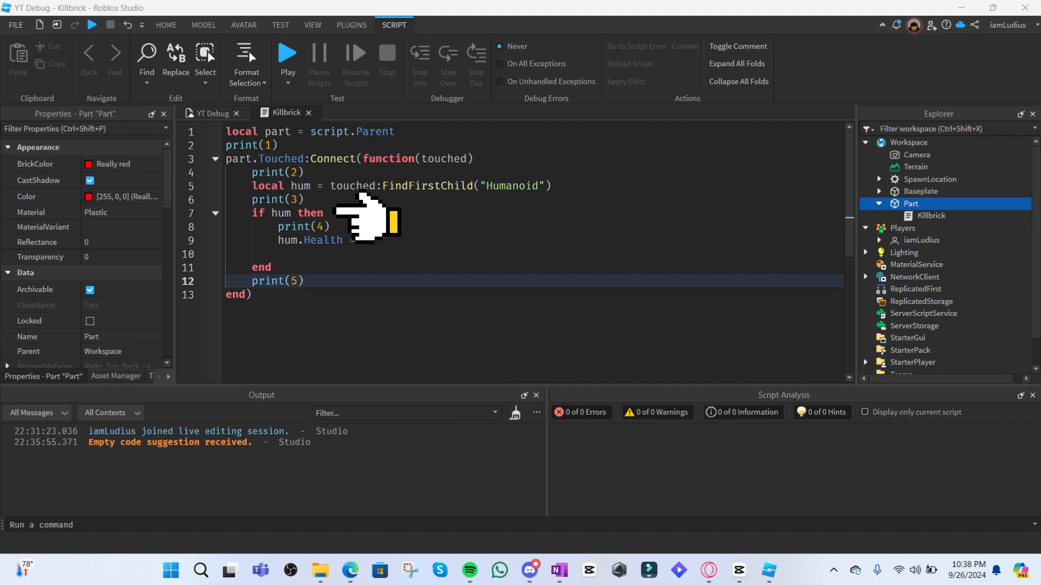
# Step: Complete line 9 of the Killbrick script to read hum.Health = 0
pyautogui.write('= 0')
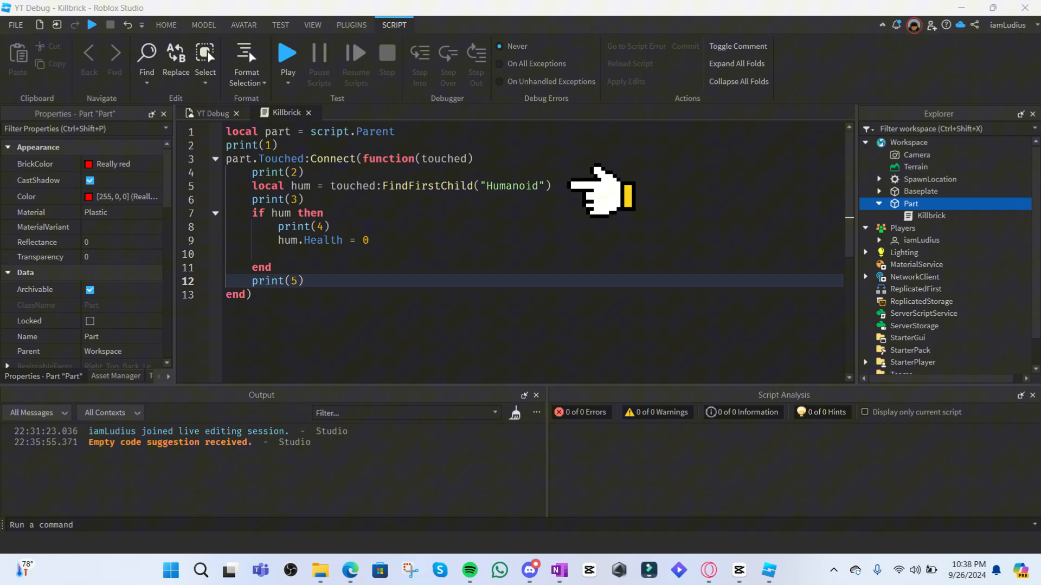
pyautogui.moveTo(589, 192)
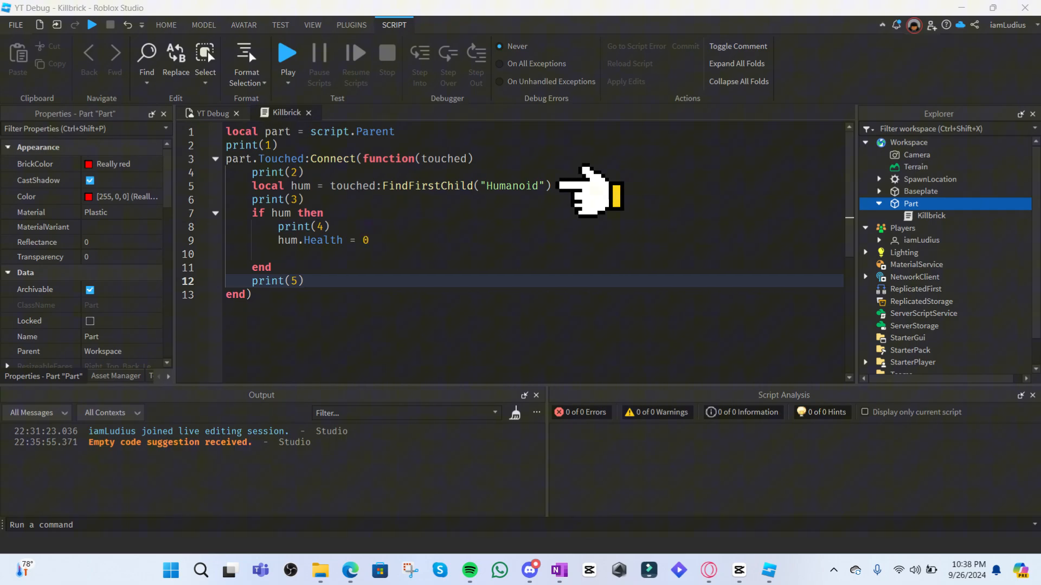
pyautogui.moveTo(594, 192)
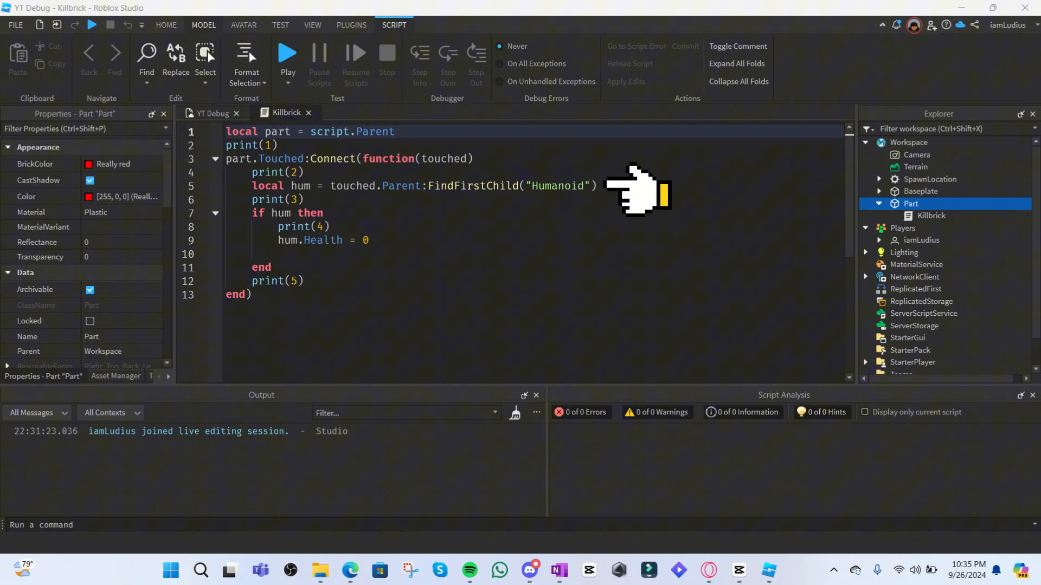
pyautogui.click(287, 53)
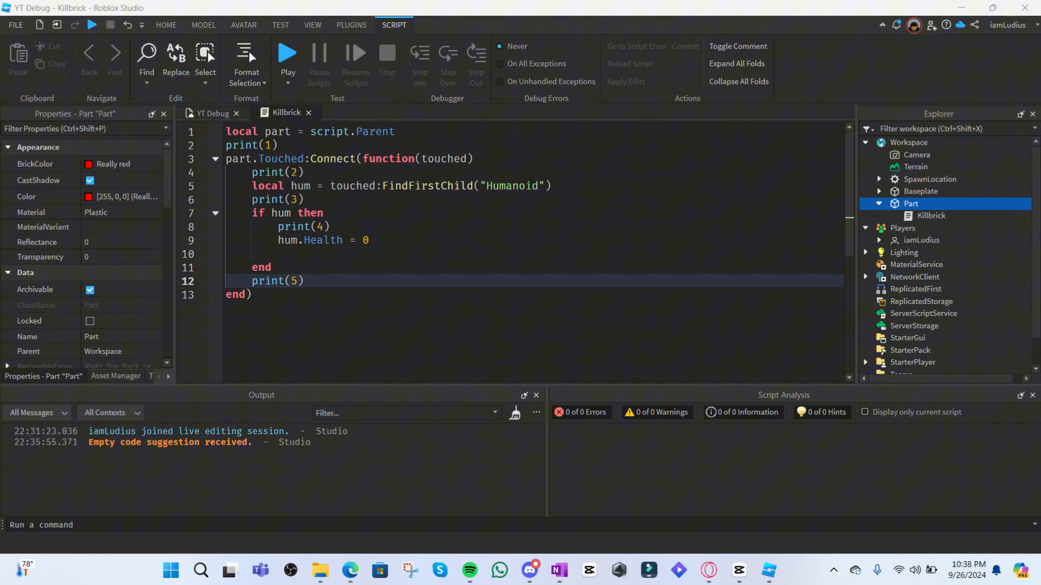
pyautogui.click(287, 51)
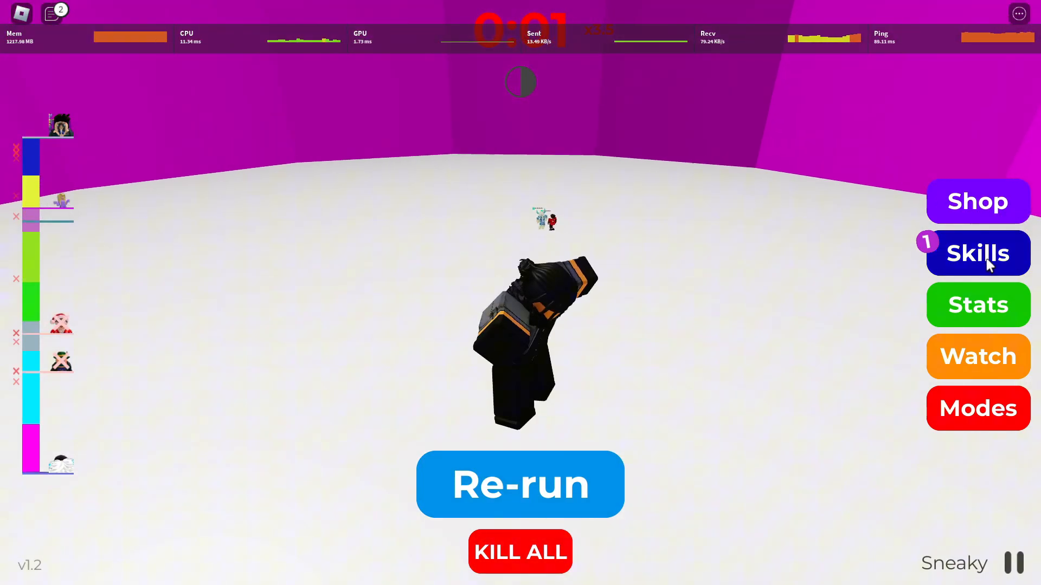
pyautogui.click(976, 253)
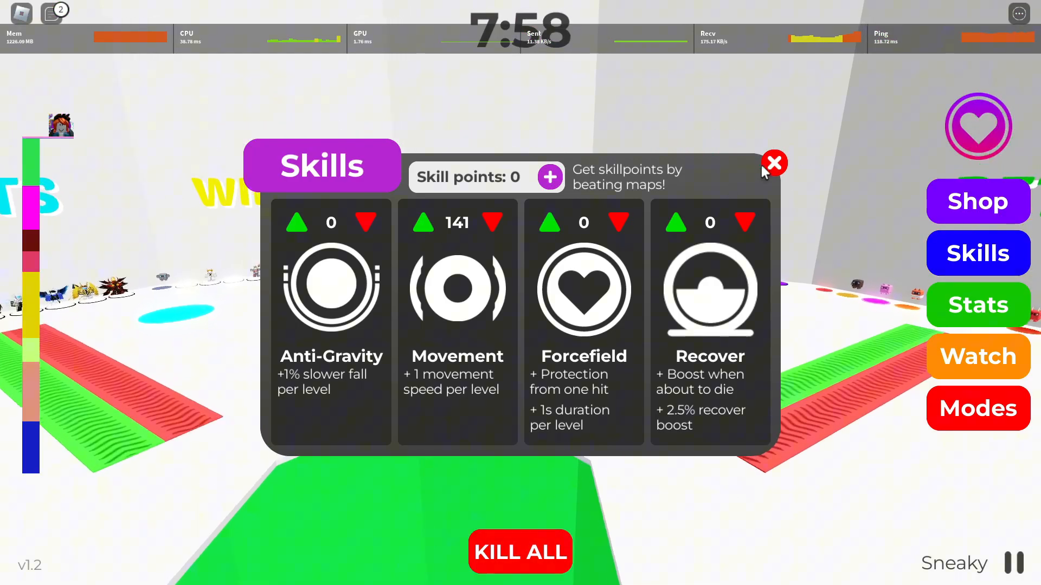
pyautogui.click(774, 163)
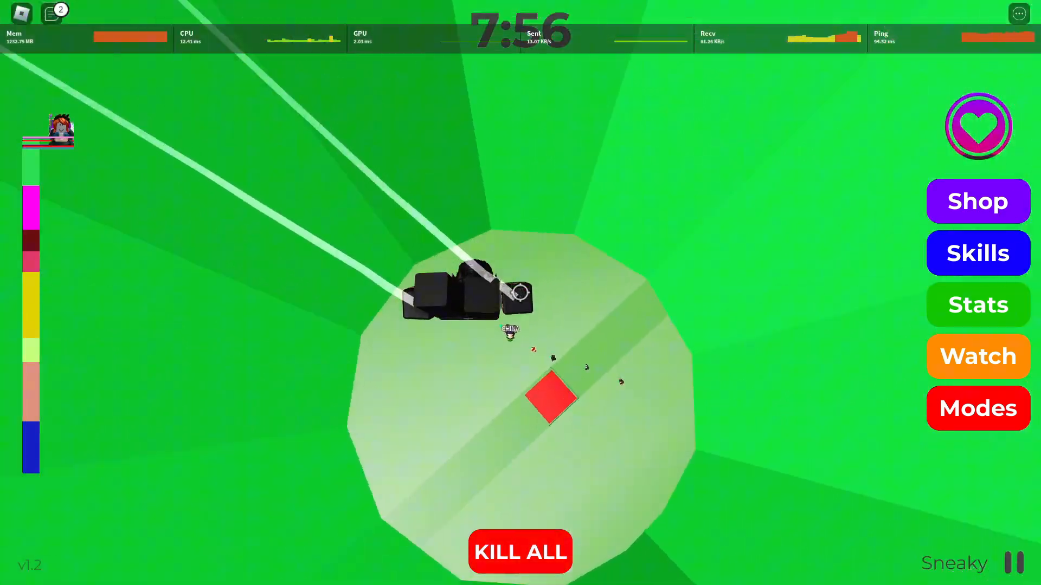